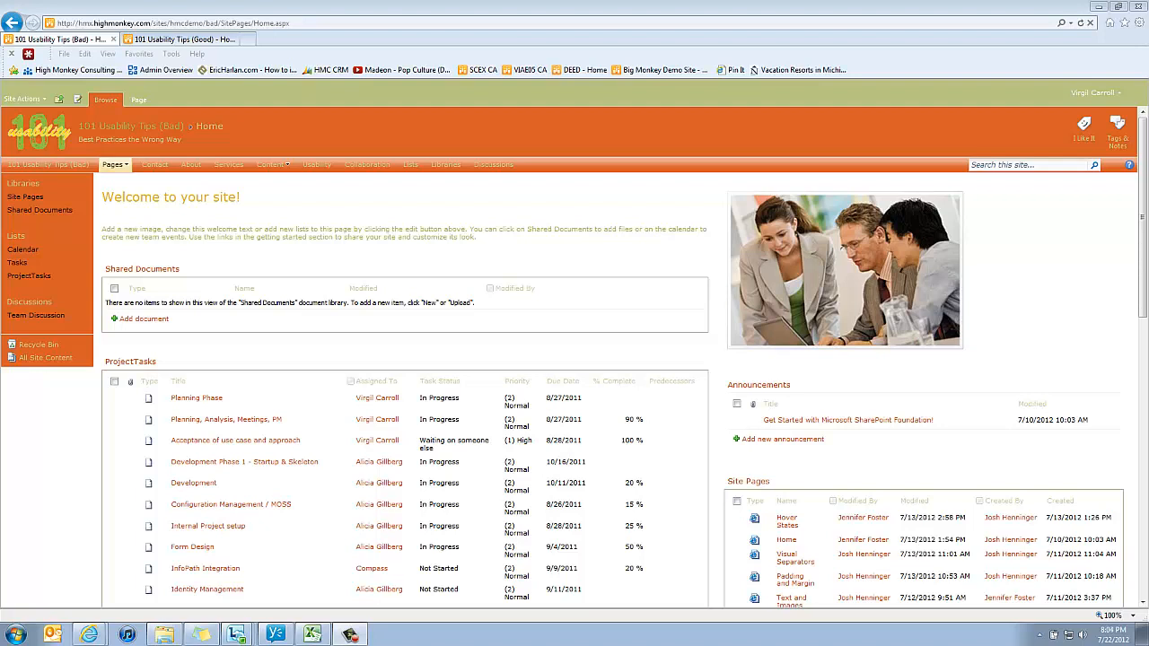
mouse_move(453, 260)
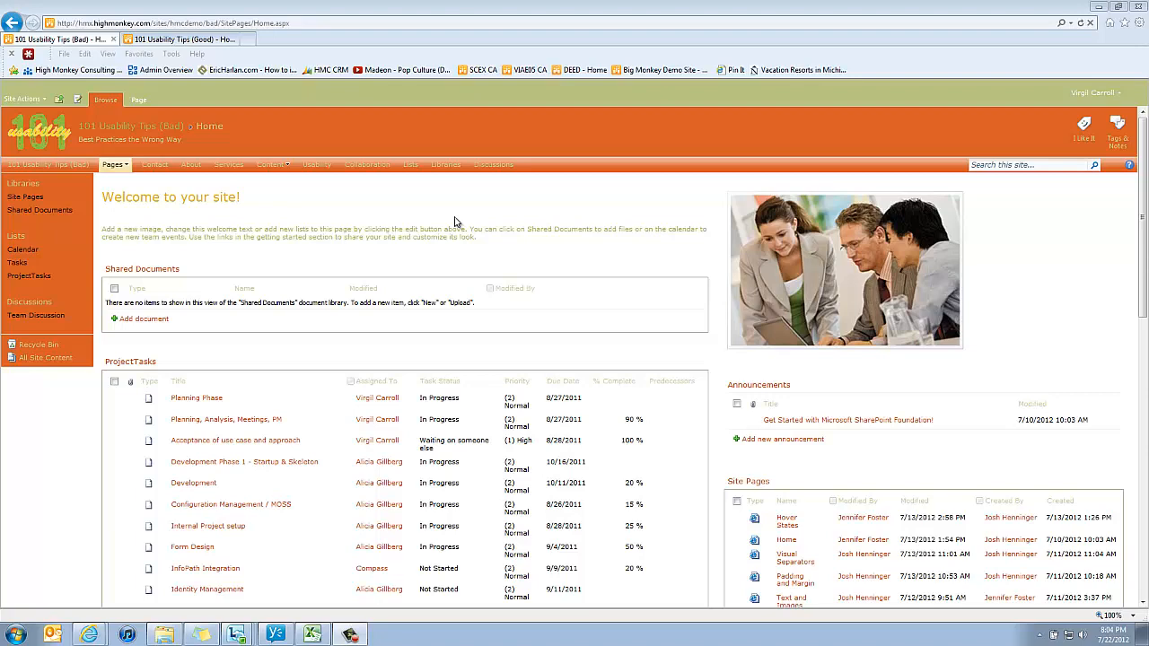
mouse_move(72, 188)
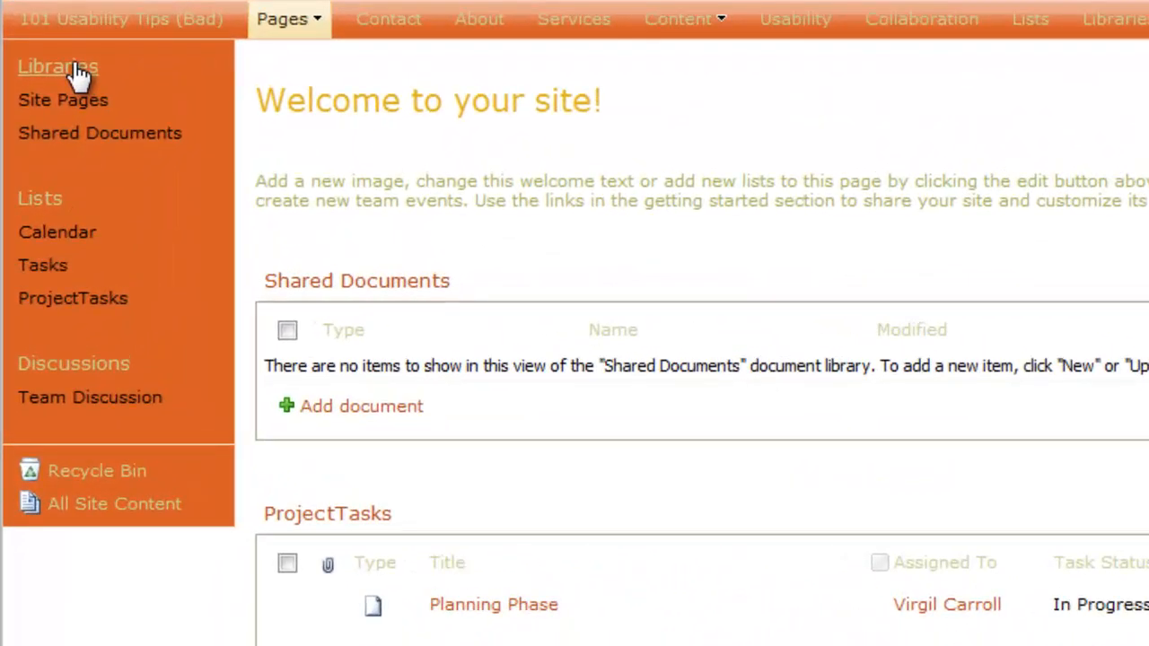
mouse_move(70, 332)
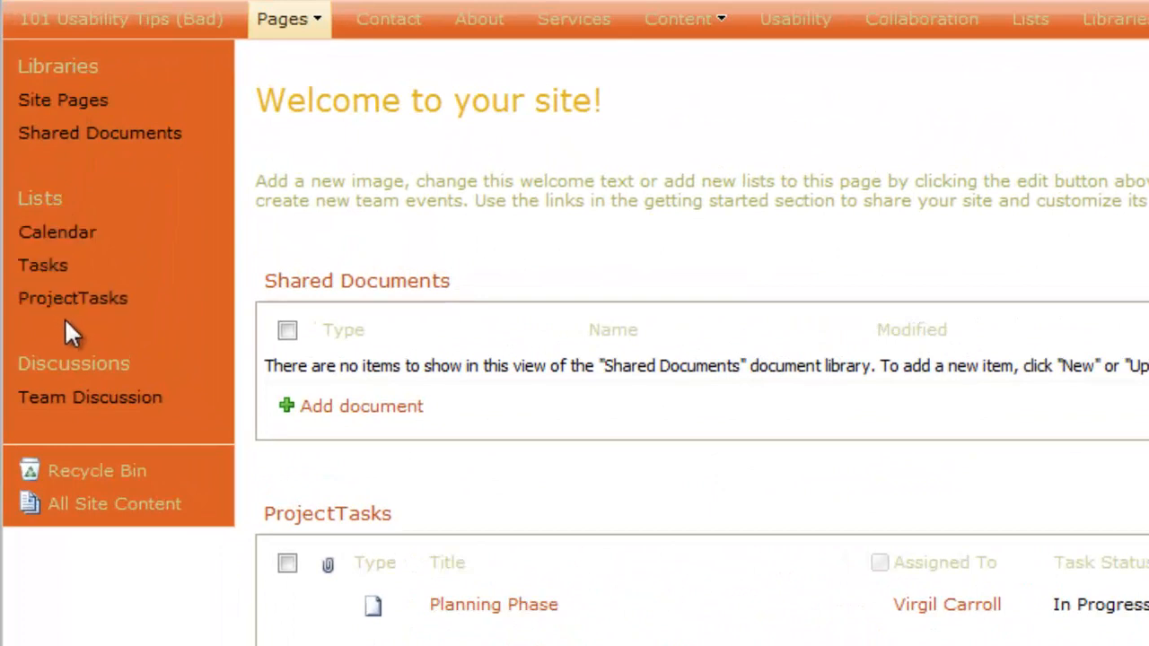
mouse_move(150, 348)
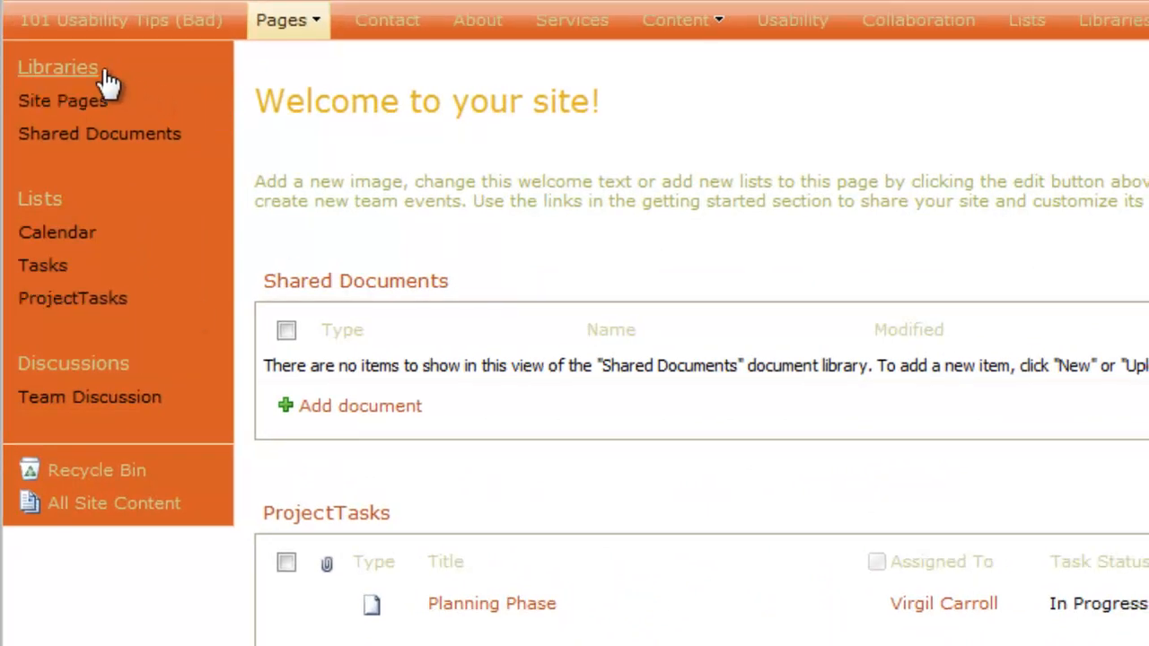
mouse_move(72, 298)
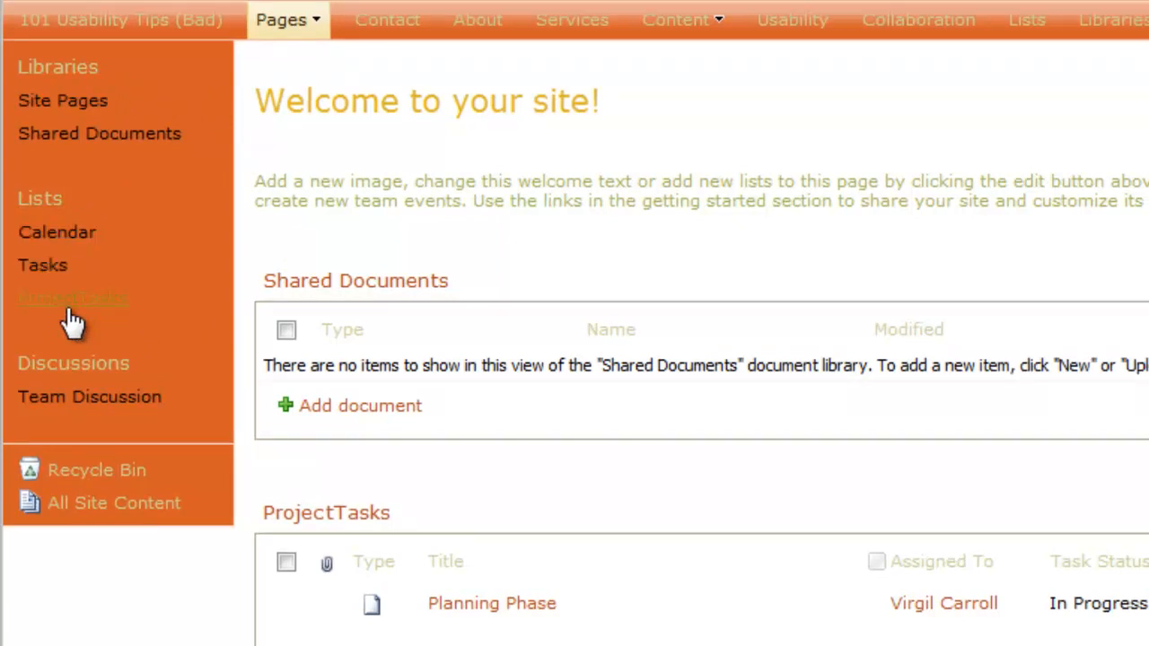
mouse_move(218, 332)
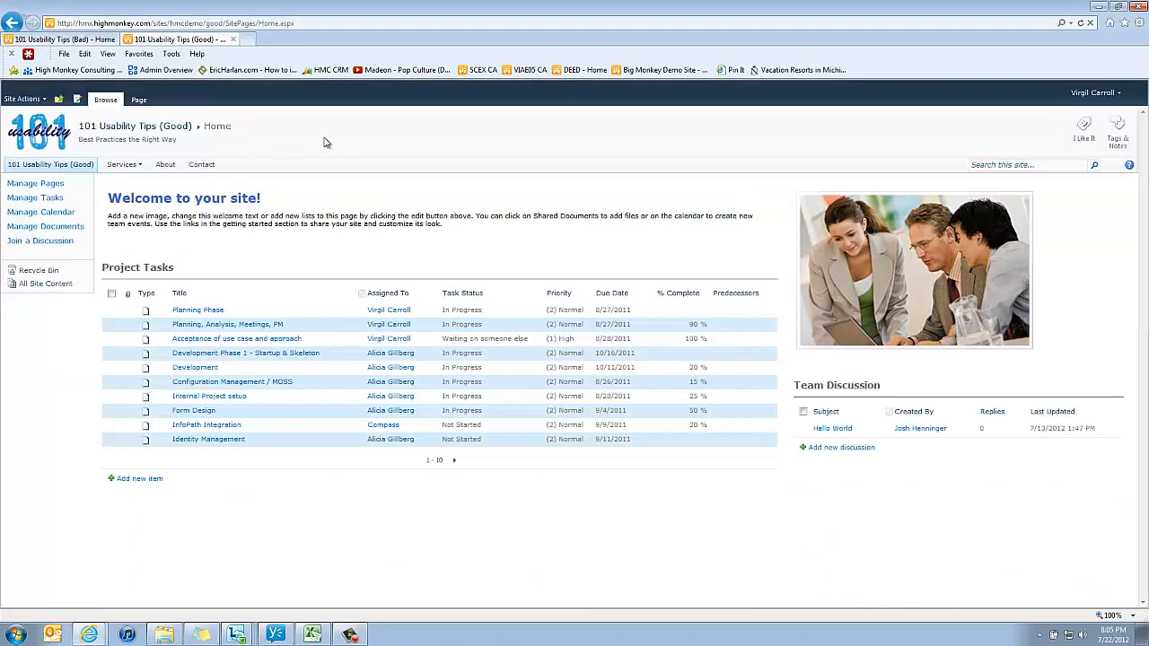
mouse_move(331, 150)
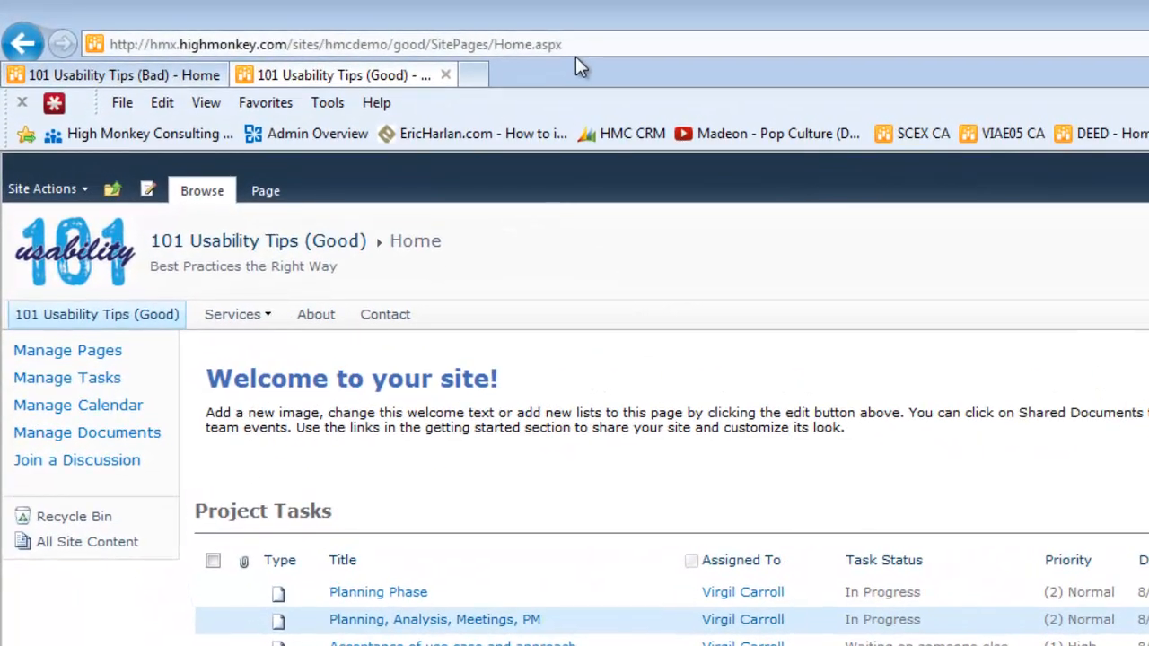
mouse_move(651, 175)
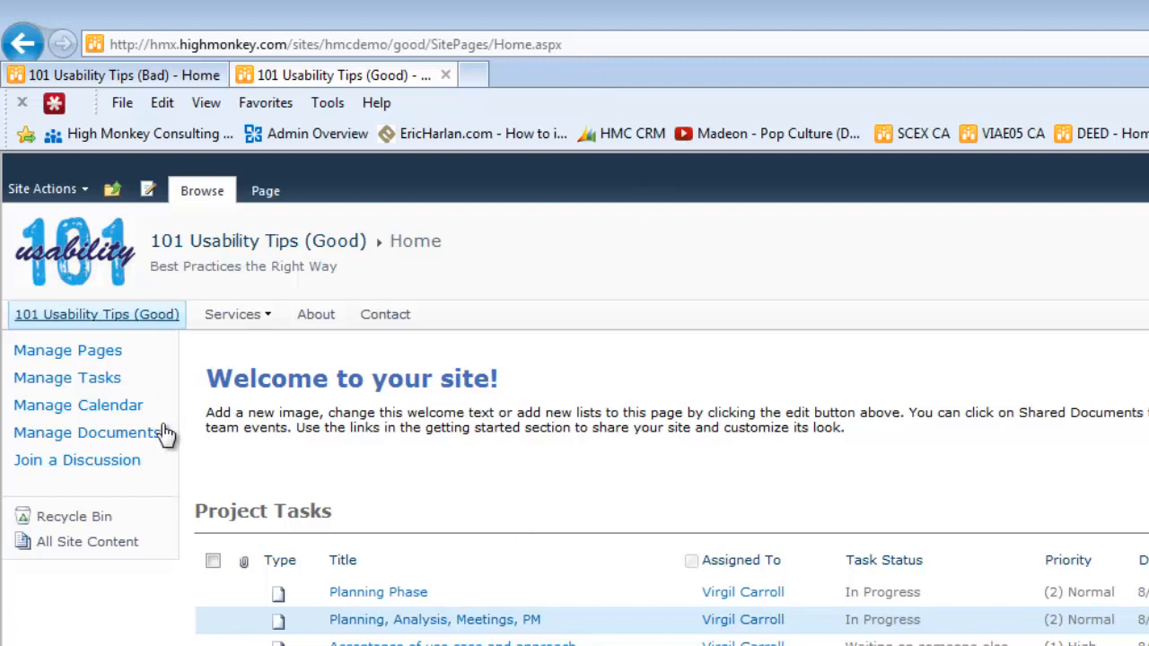
mouse_move(289, 493)
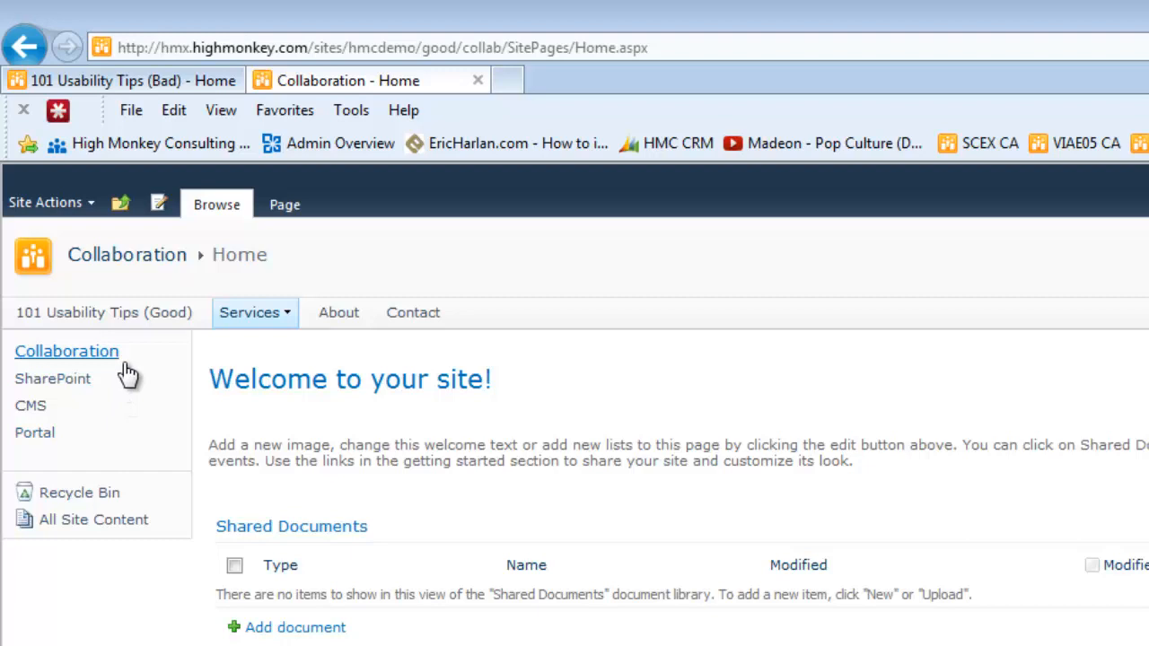
mouse_move(35, 432)
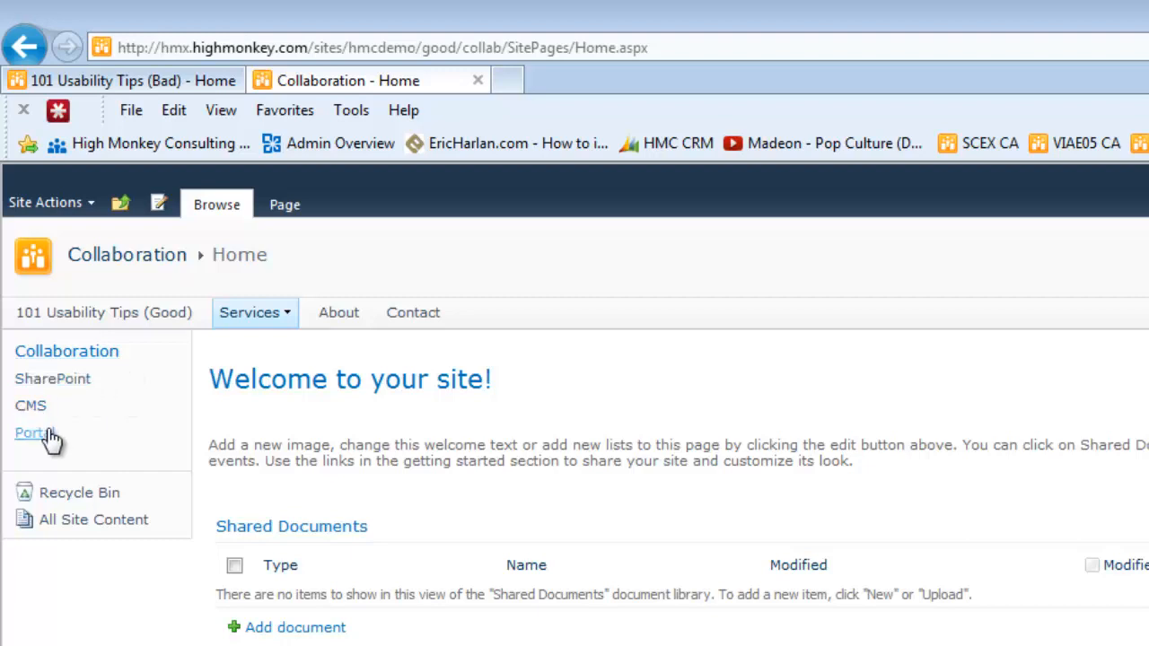
- Navigate via the Services menu to the Usability subsite home, with its User Testing, Card Sorts and Focus Groups links
click(255, 312)
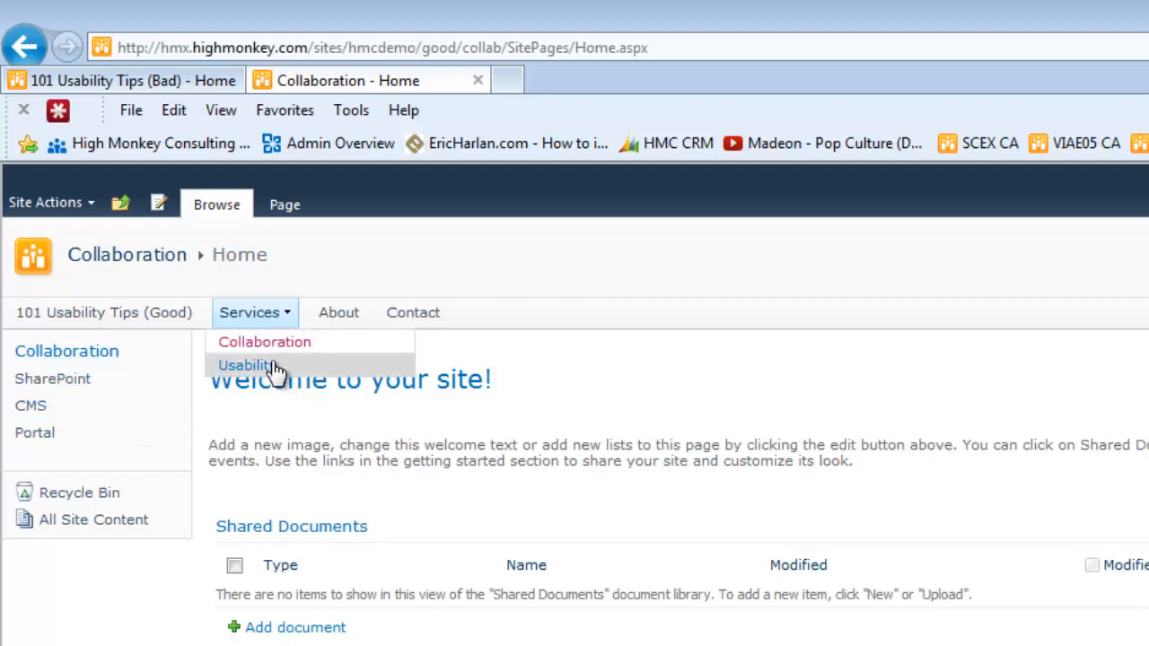
click(244, 365)
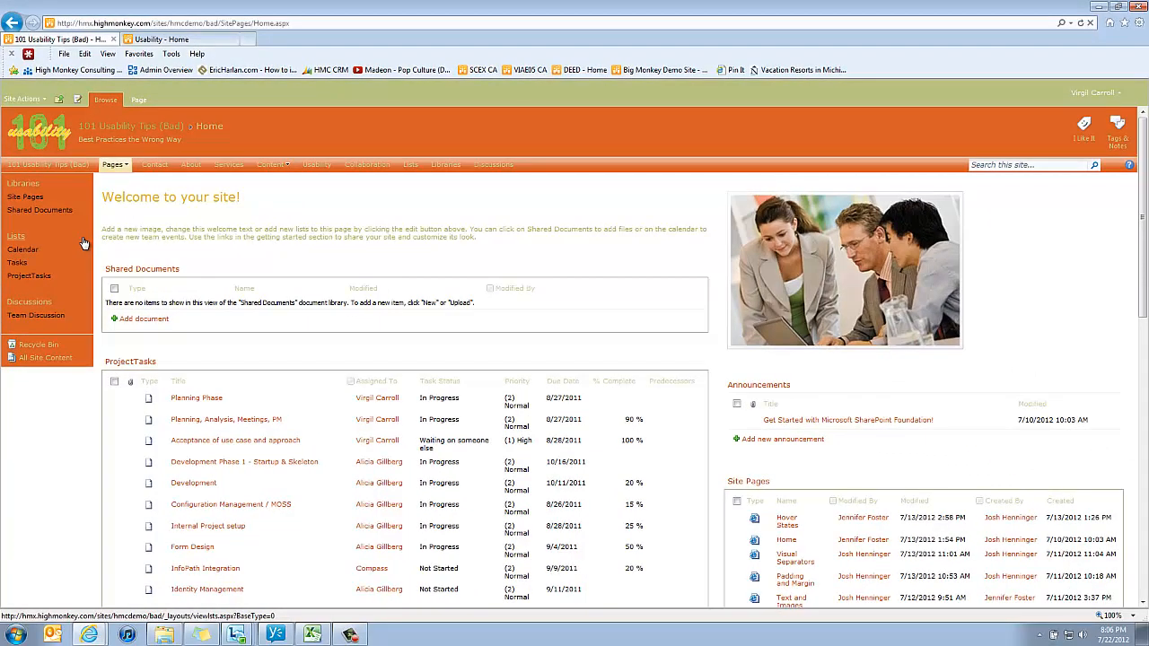
click(166, 38)
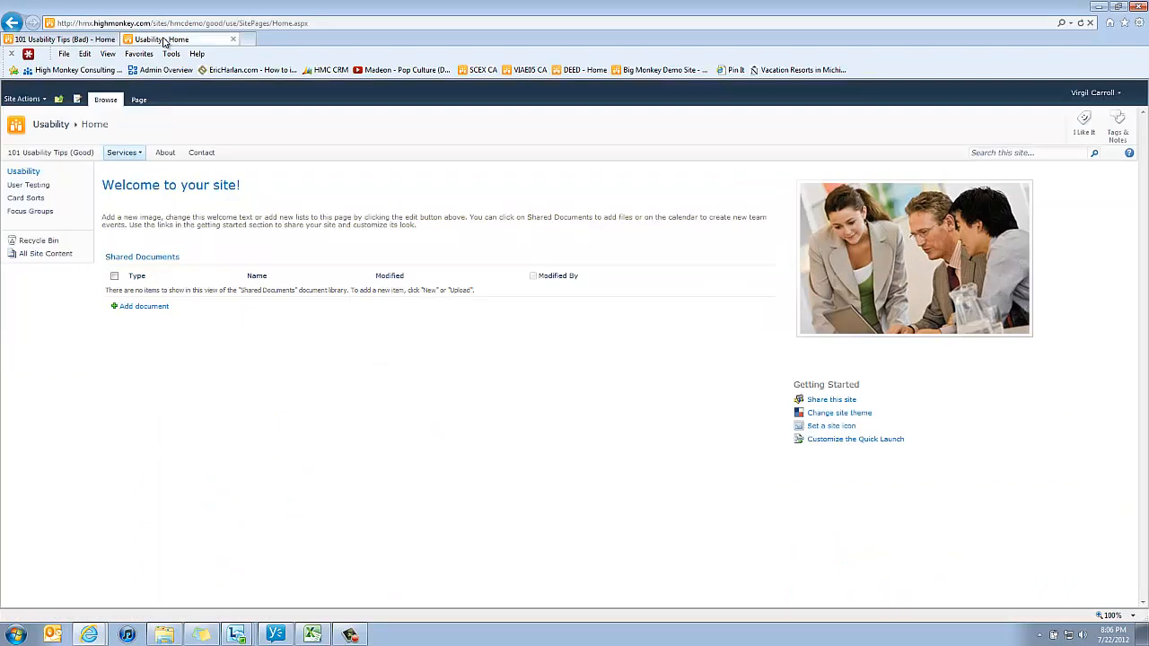